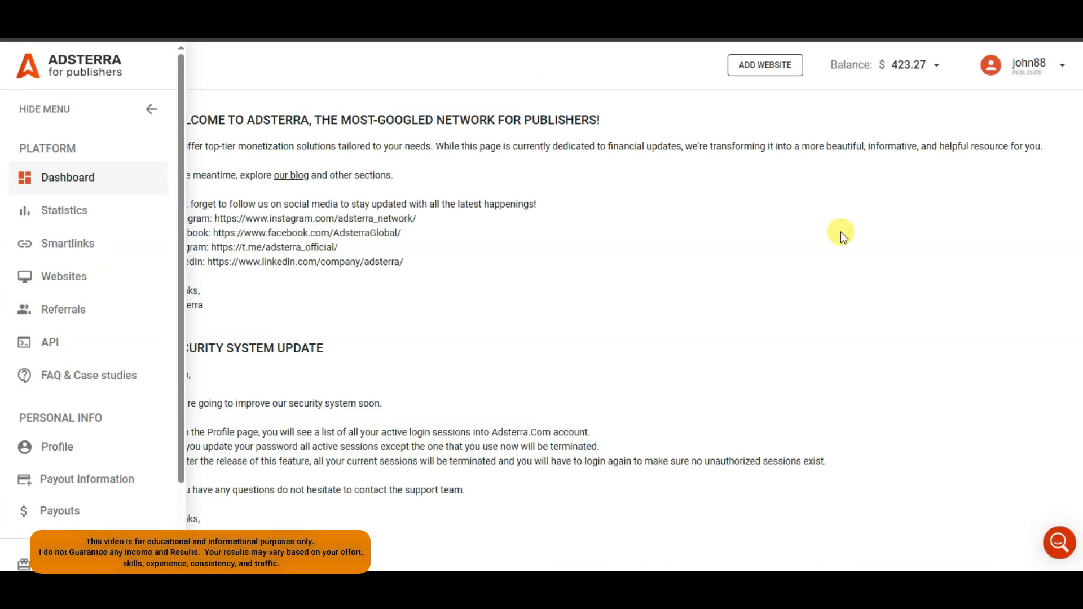
{"action": "mouse_move", "coordinate": [884, 91]}
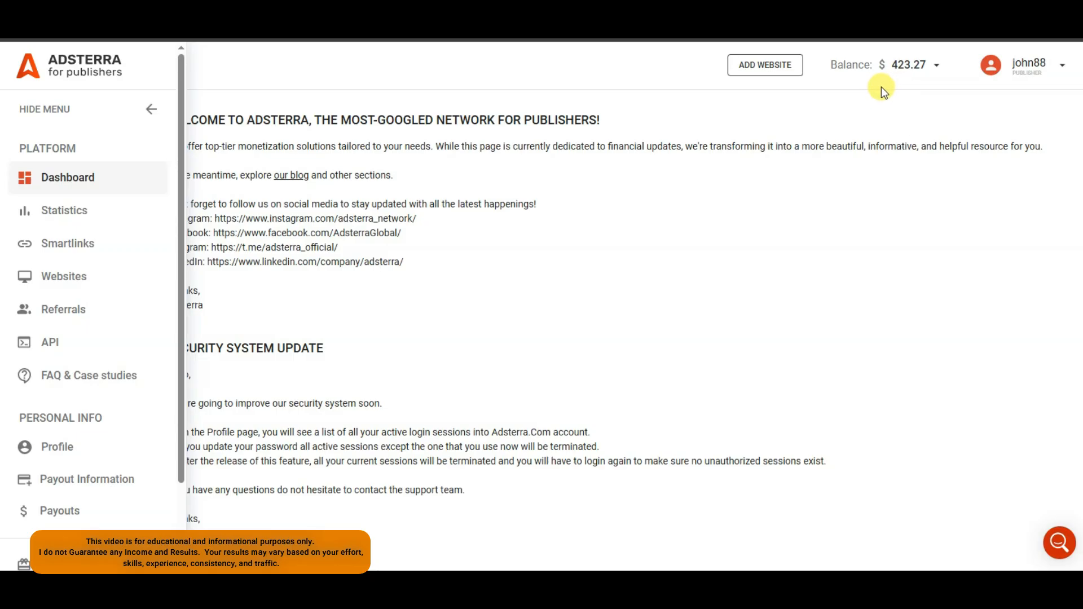
{"action": "mouse_move", "coordinate": [906, 102]}
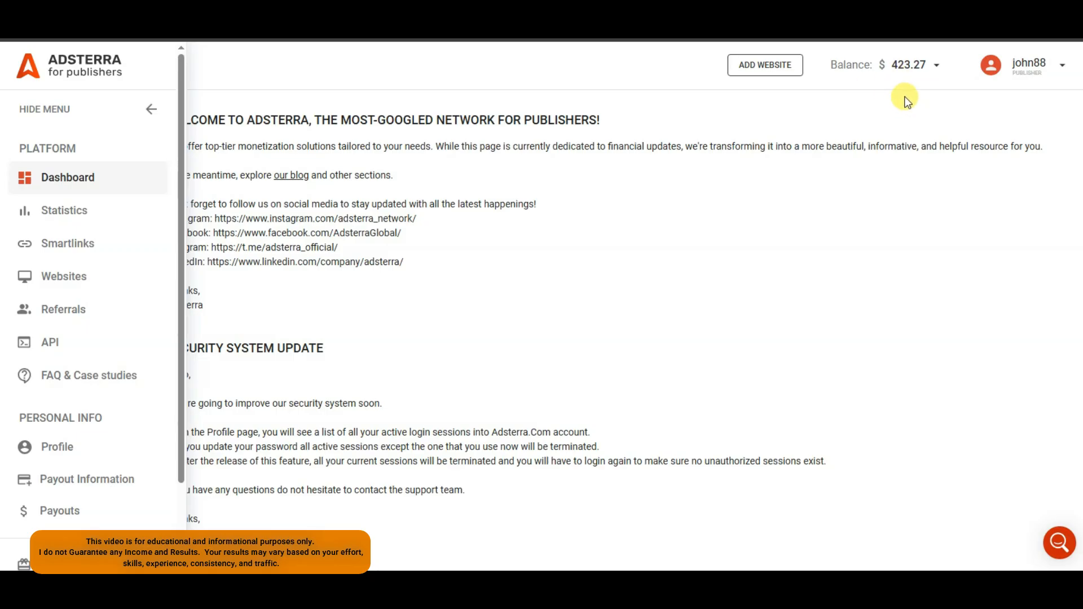
{"action": "mouse_move", "coordinate": [698, 186]}
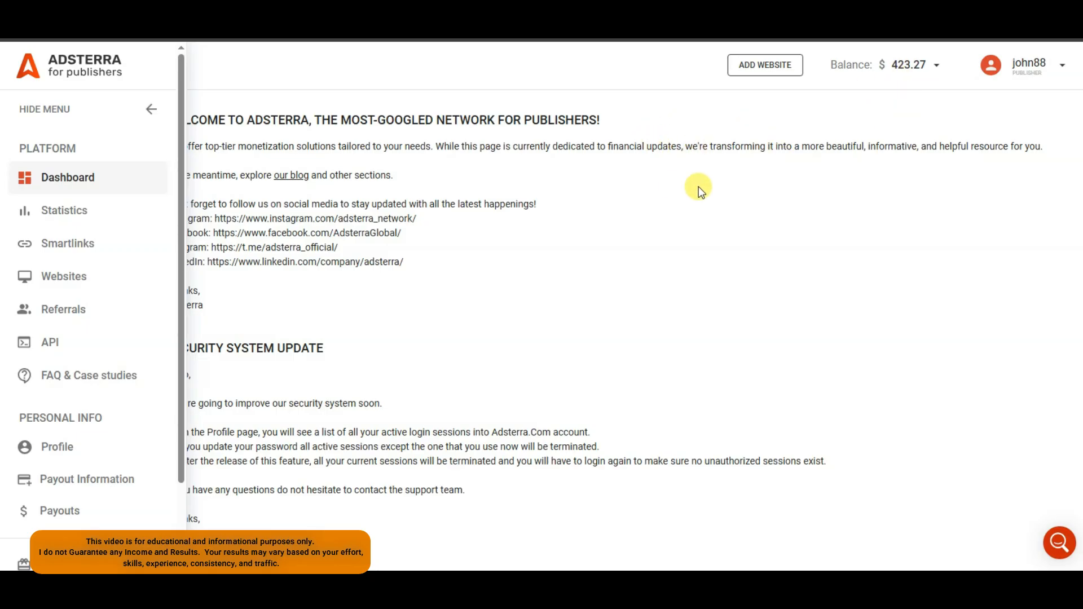